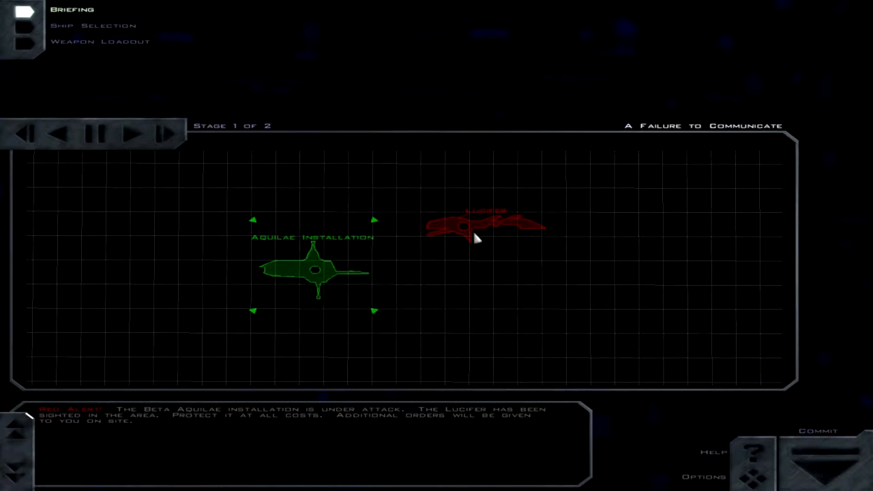
pyautogui.moveTo(361, 276)
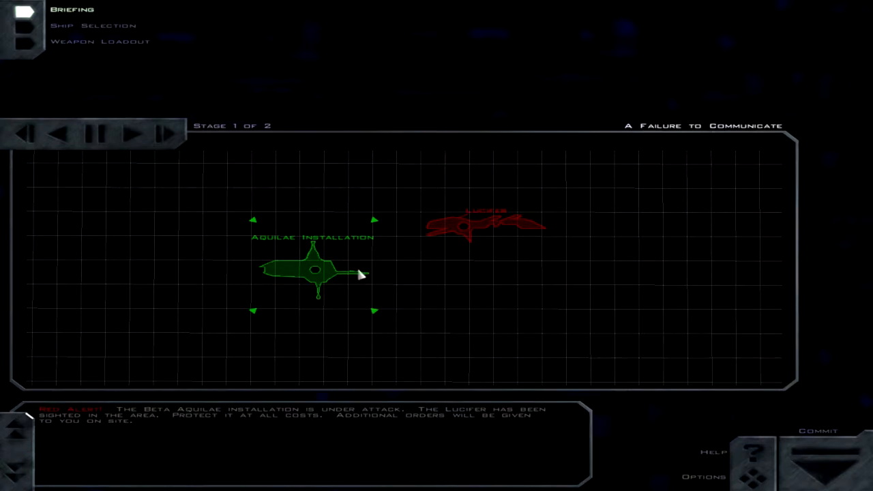
pyautogui.moveTo(488, 218)
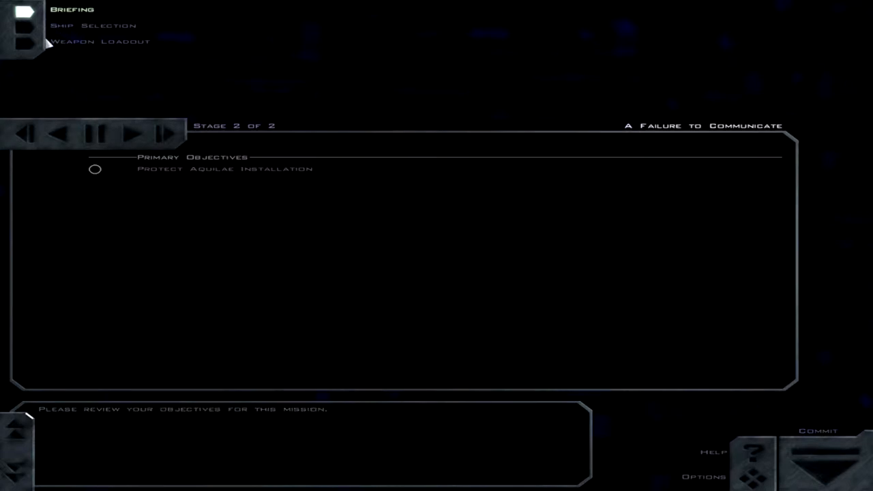
pyautogui.moveTo(61, 38)
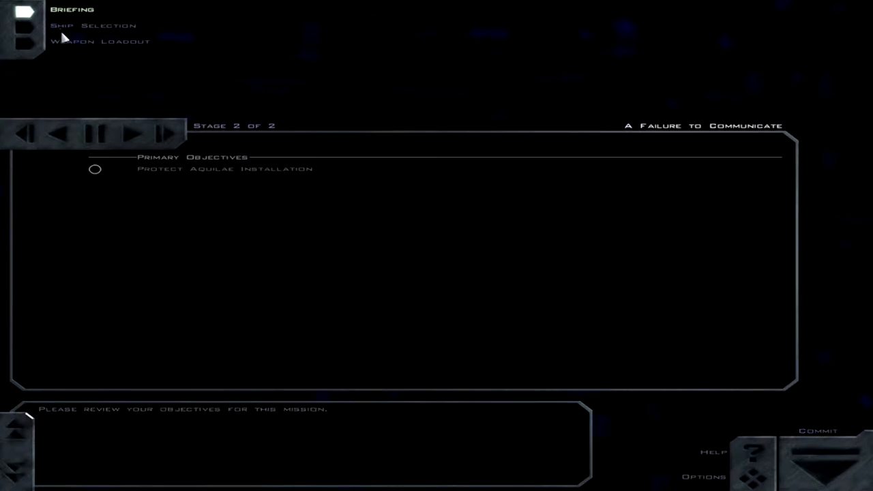
pyautogui.moveTo(825, 461)
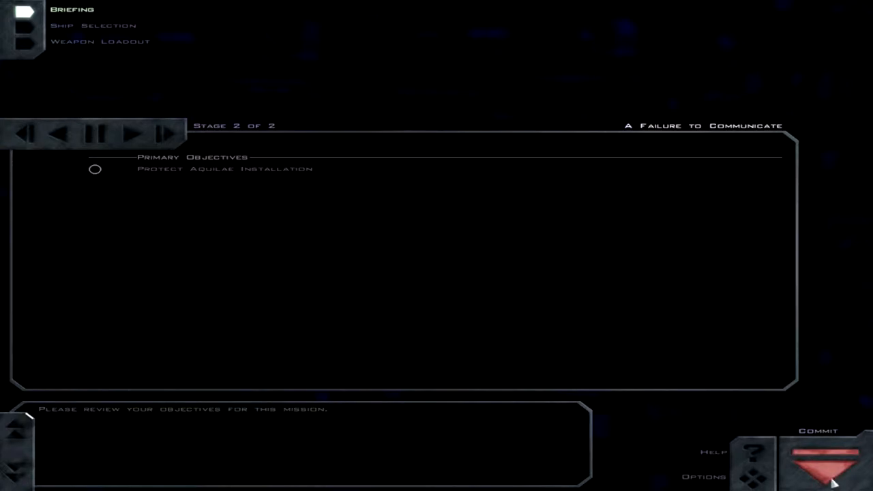
pyautogui.click(826, 460)
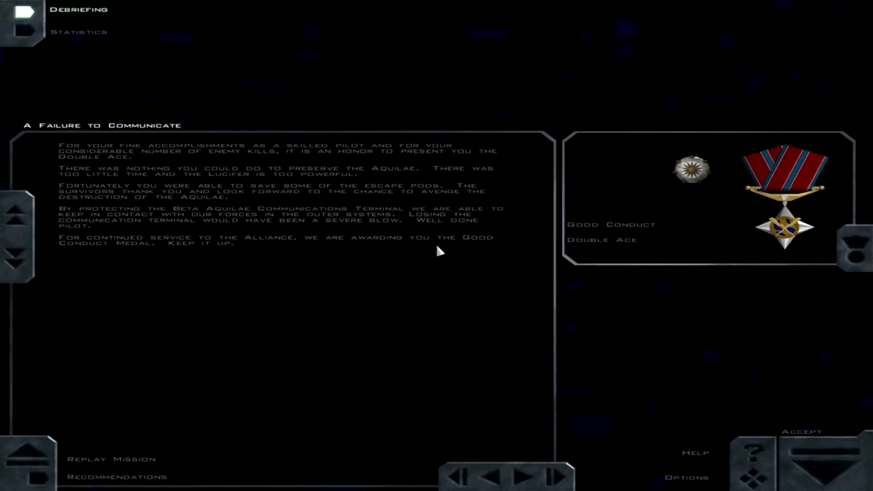
pyautogui.moveTo(695, 160)
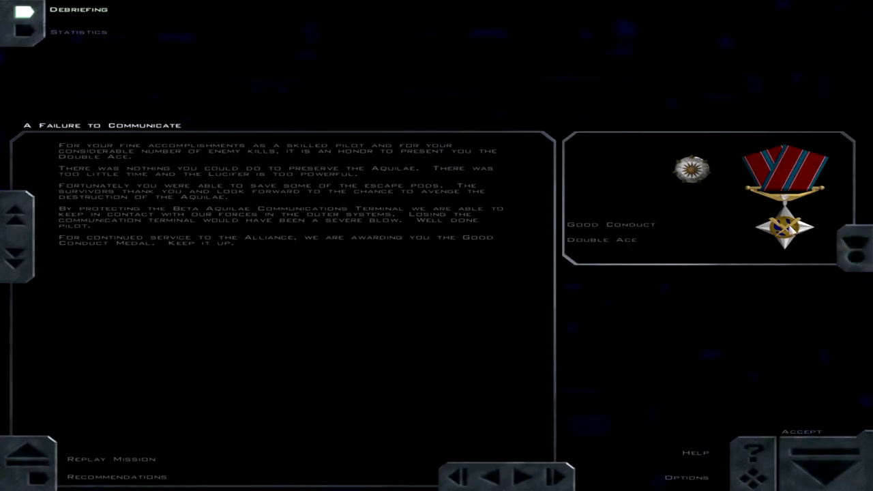
pyautogui.moveTo(88, 174)
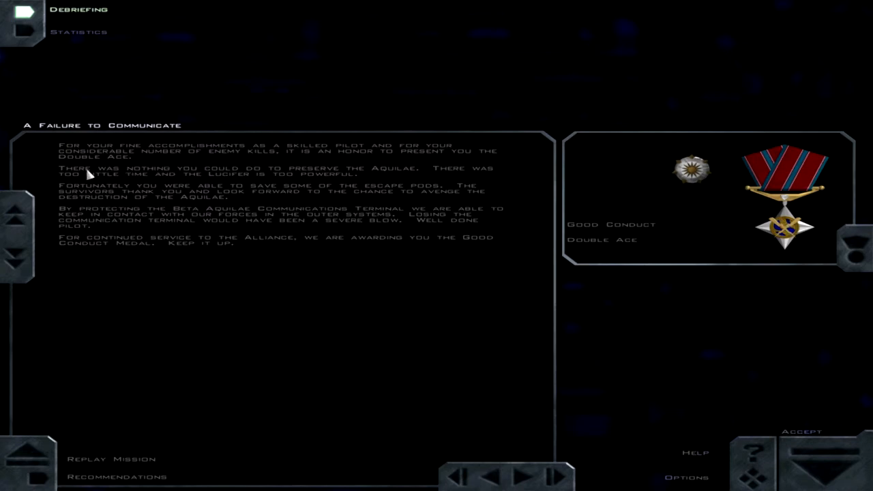
pyautogui.moveTo(75, 488)
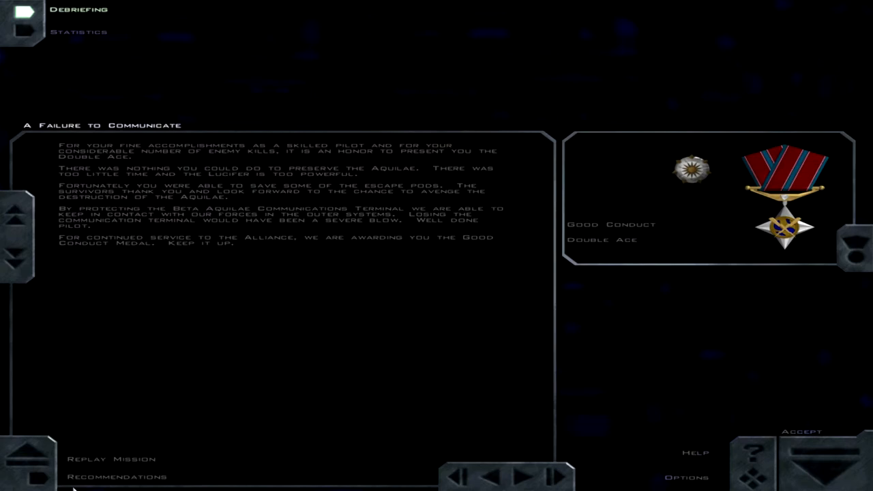
pyautogui.click(115, 477)
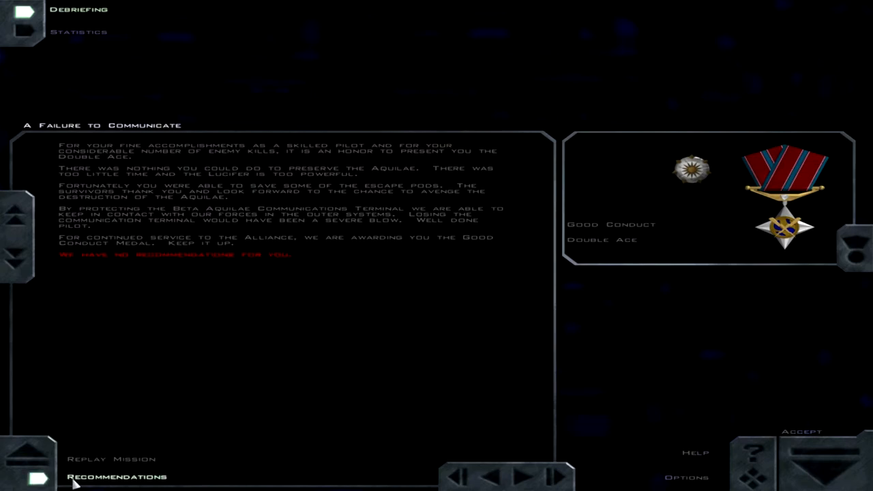
pyautogui.moveTo(467, 189)
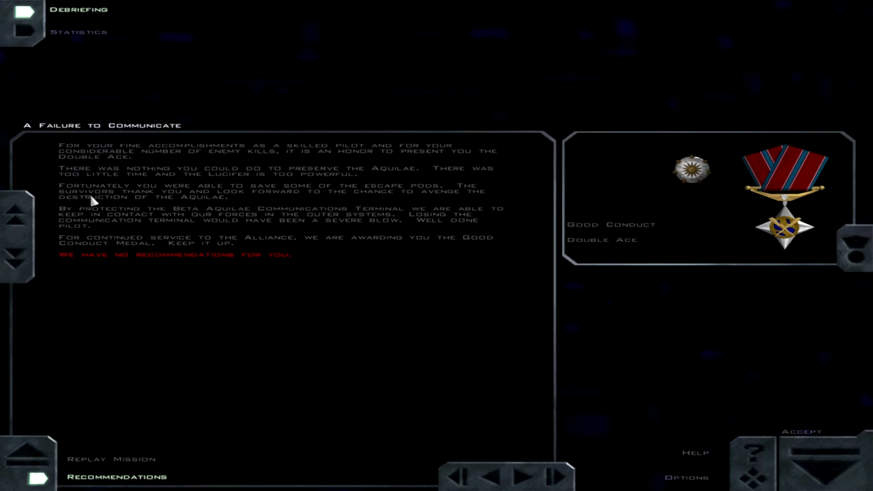
pyautogui.moveTo(136, 196)
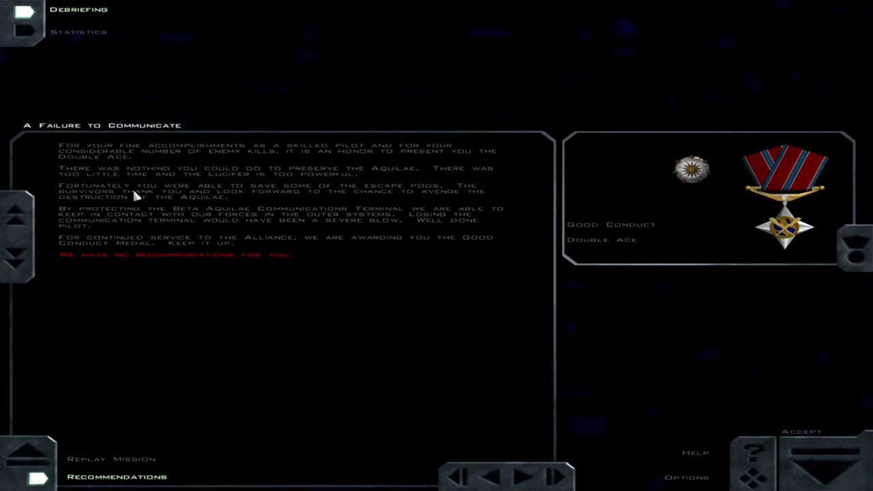
pyautogui.moveTo(246, 194)
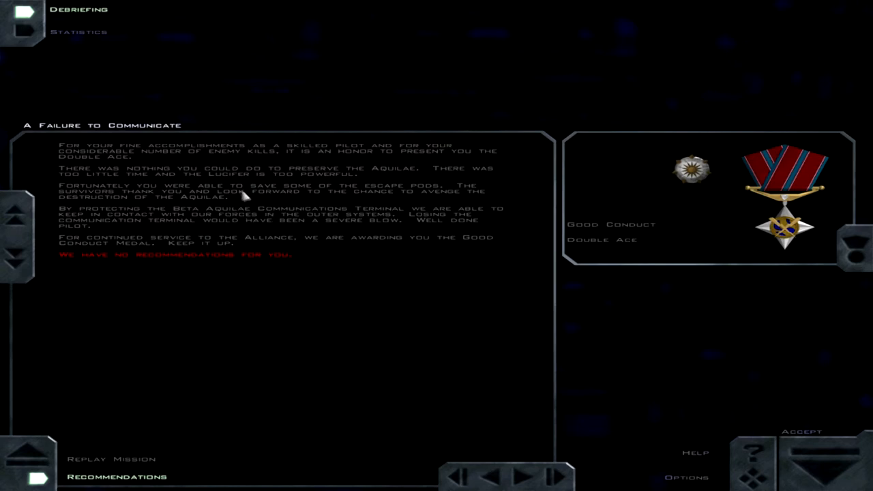
pyautogui.moveTo(326, 234)
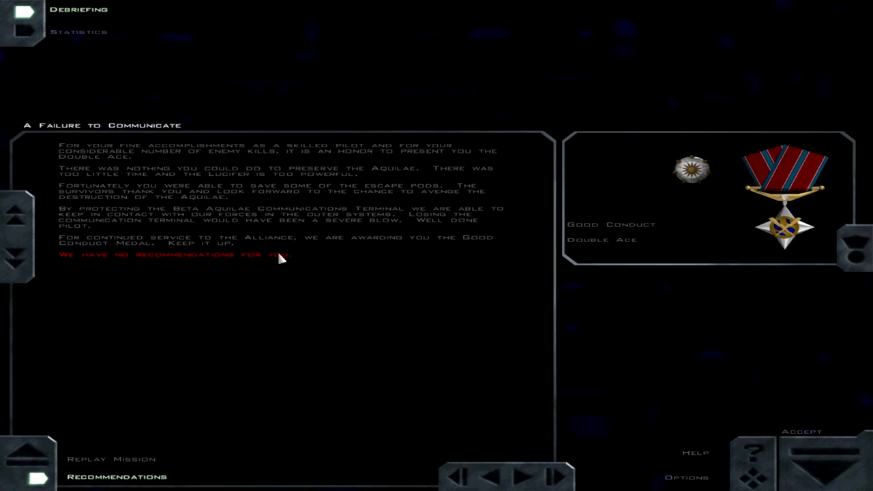
pyautogui.moveTo(703, 248)
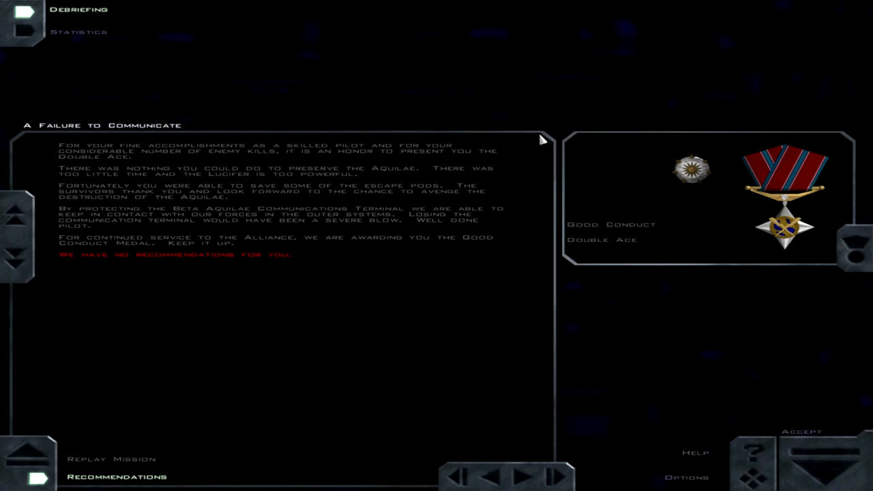
pyautogui.moveTo(798, 225)
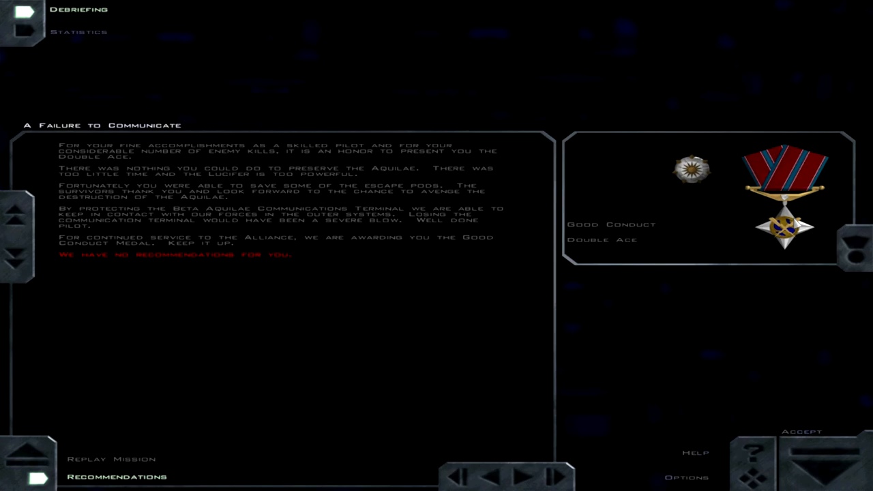
pyautogui.moveTo(790, 221)
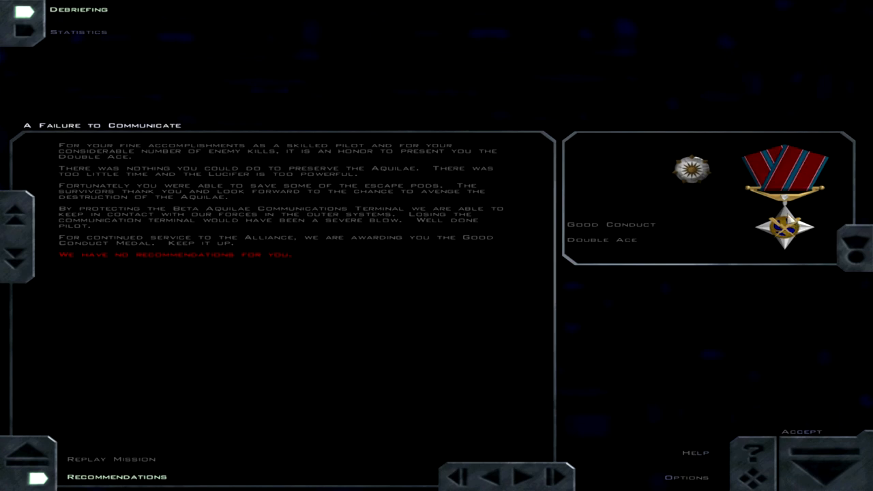